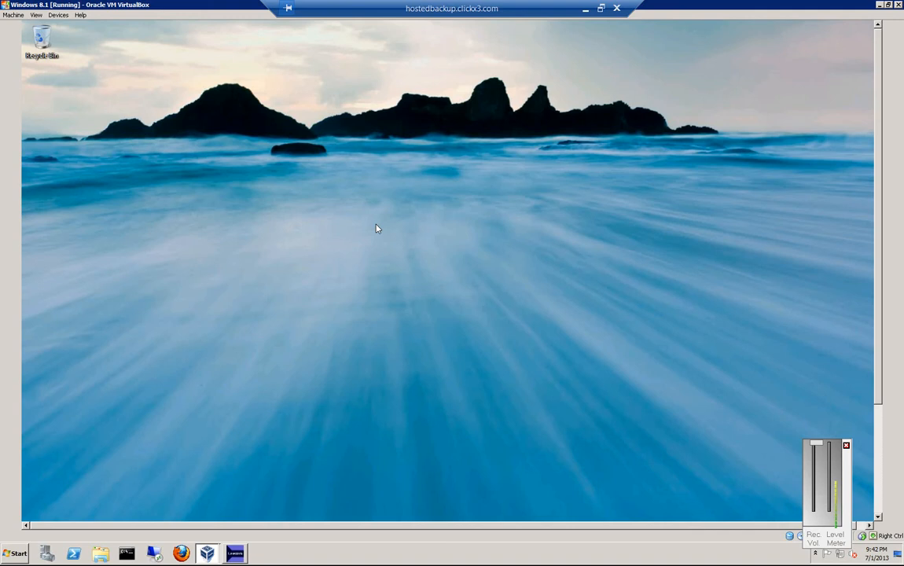
Open Personalization from the desktop's right-click menu.
right_click(399, 205)
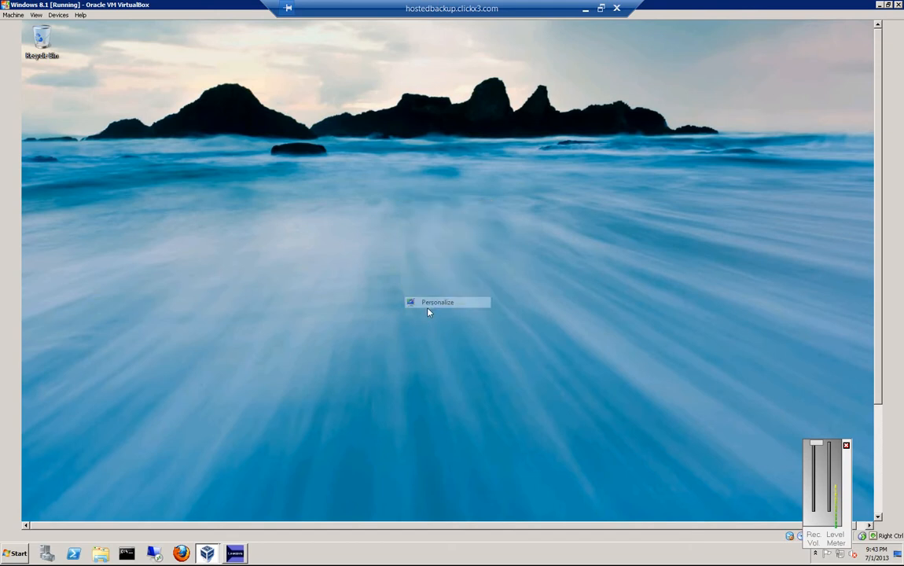
left_click(437, 302)
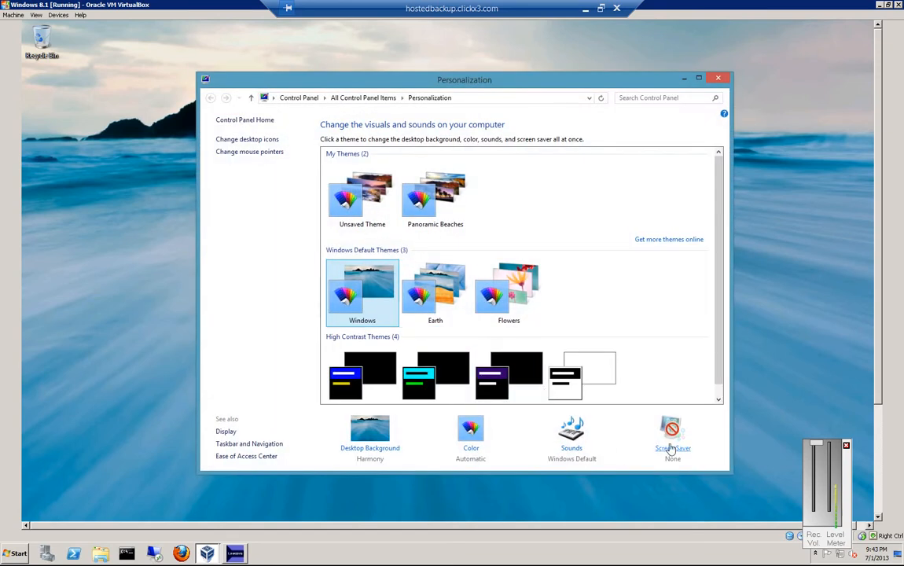
Try the 3D Text, Bubbles and Mystify screen savers, ending with Ribbons selected.
left_click(673, 432)
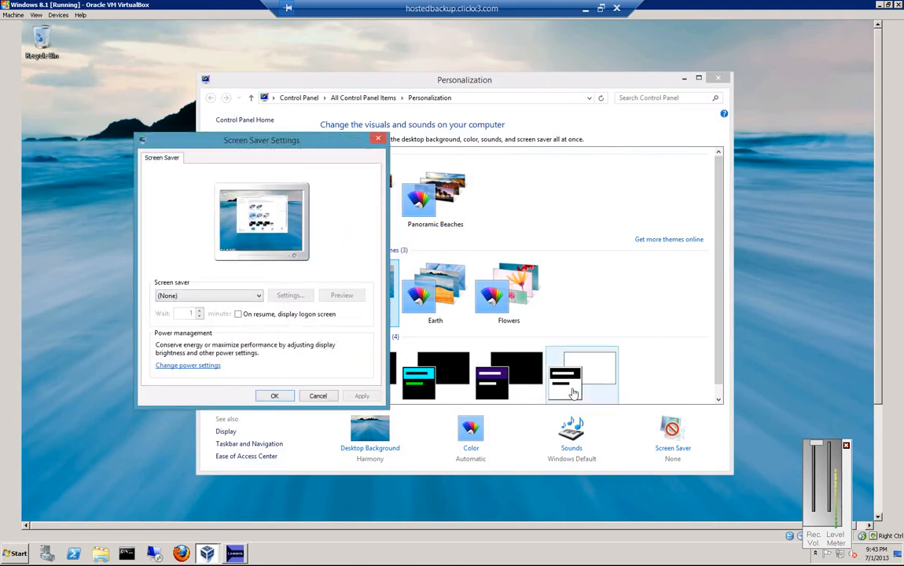
left_click(258, 295)
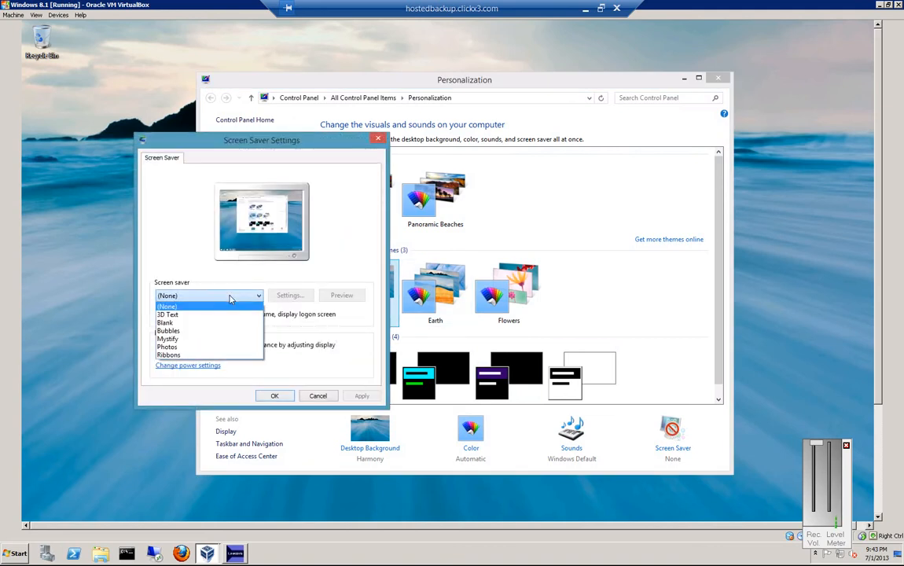
mouse_move(224, 314)
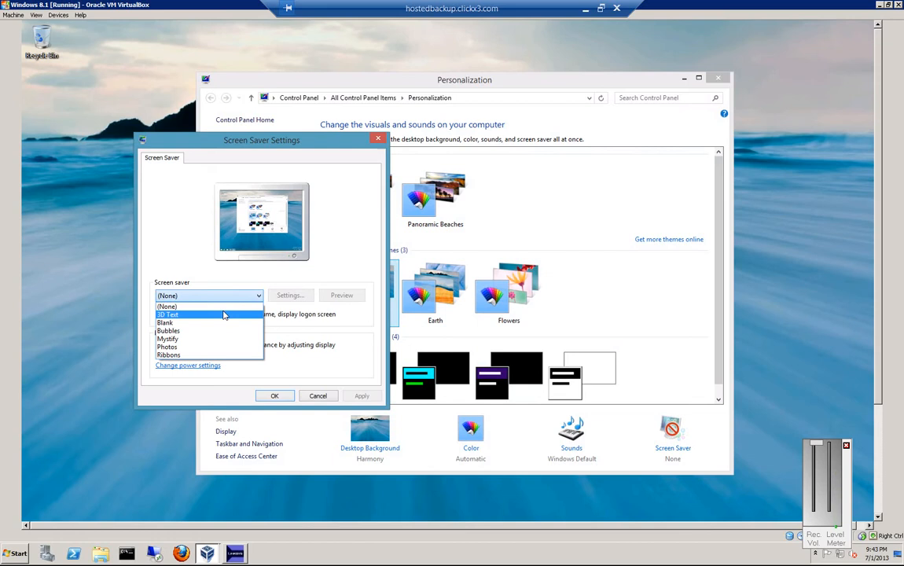
left_click(167, 314)
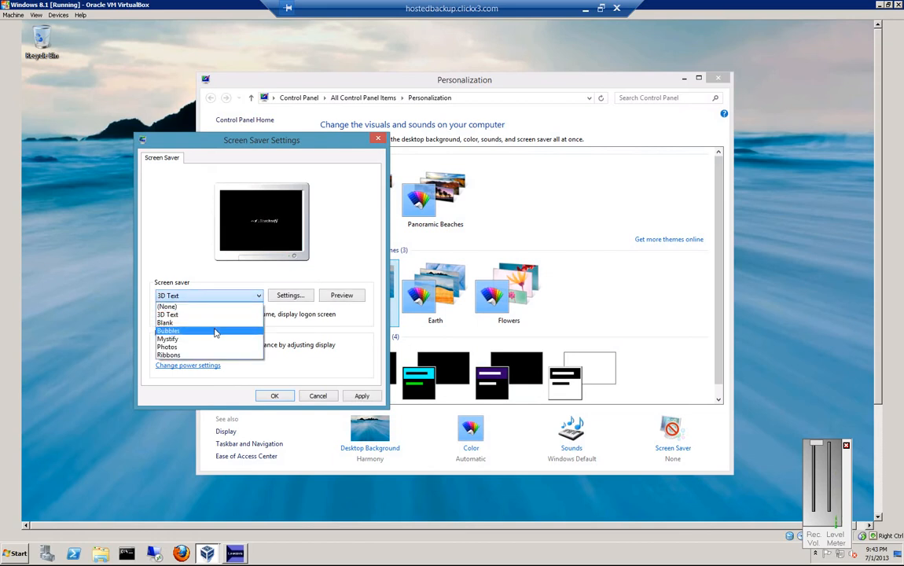
left_click(168, 330)
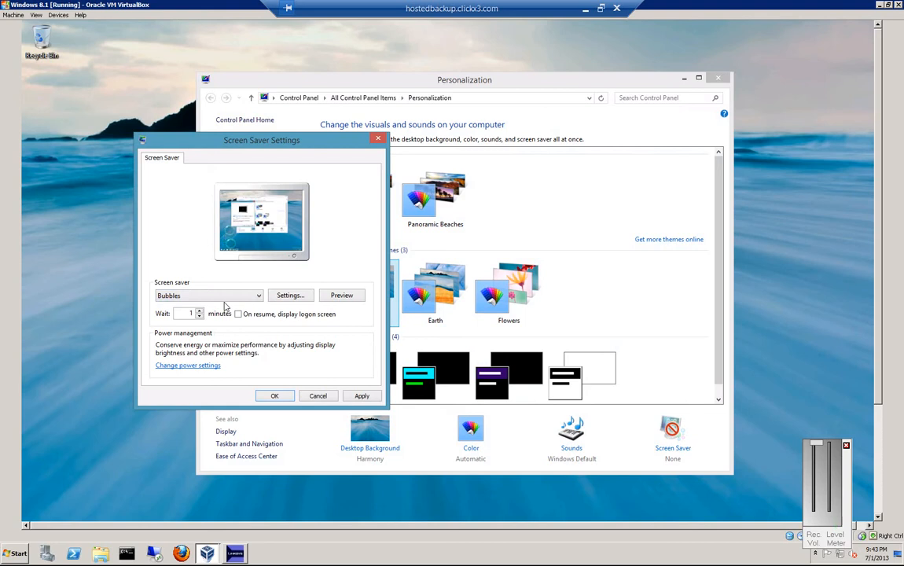
left_click(258, 296)
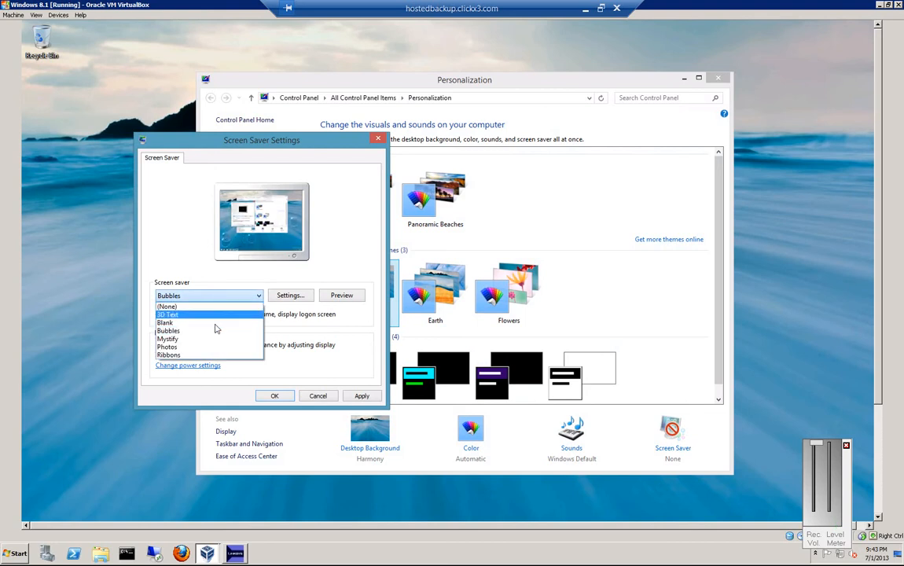
left_click(166, 340)
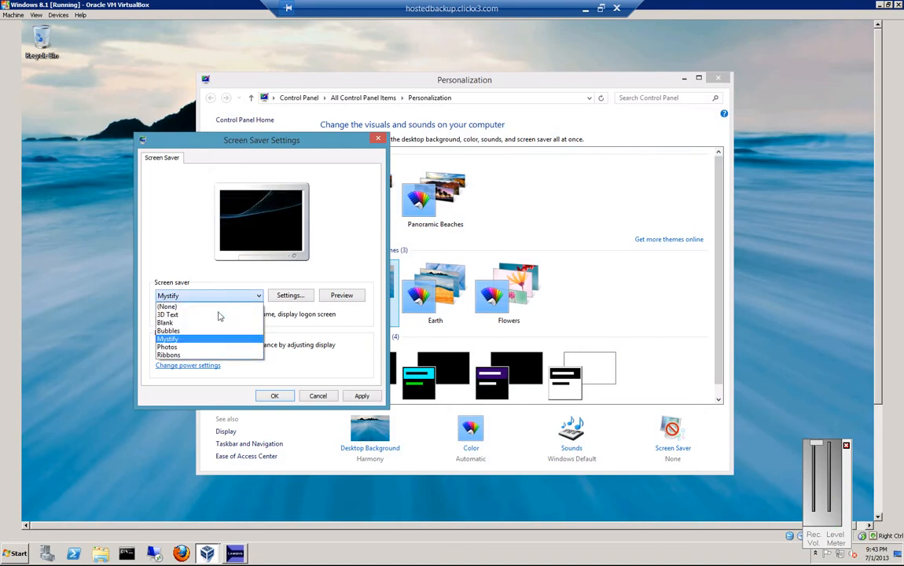
left_click(169, 355)
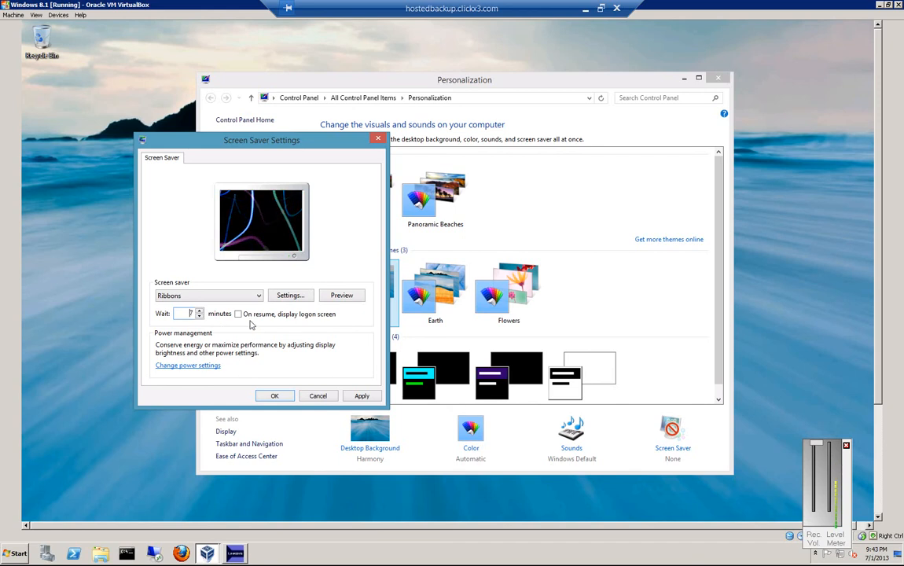
Enable 'On resume, display logon screen', apply it, and confirm Ribbons has no options.
left_click(239, 314)
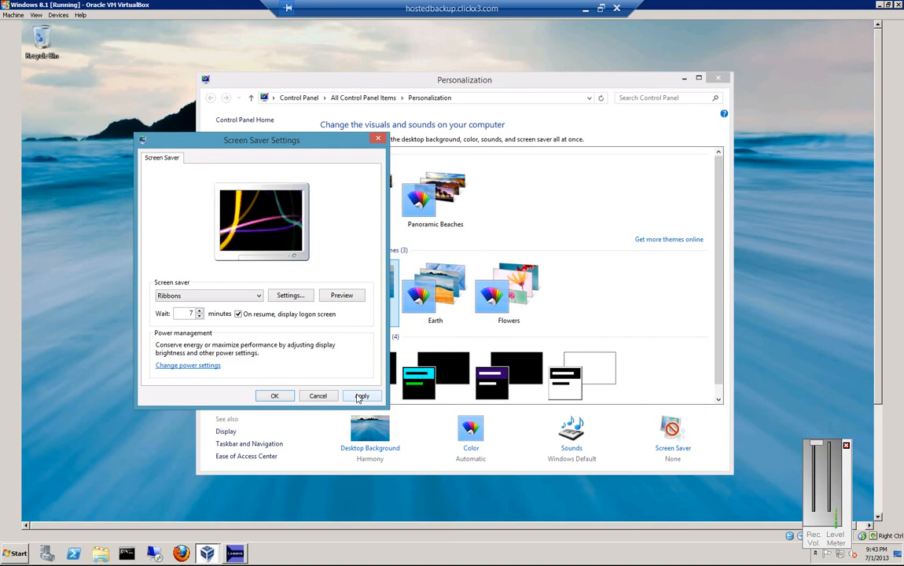
left_click(362, 396)
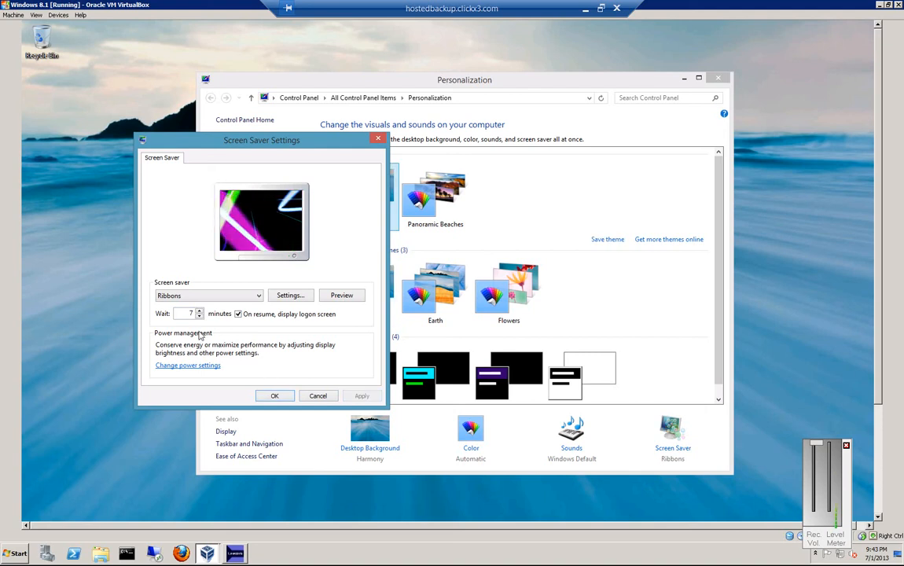
left_click(342, 295)
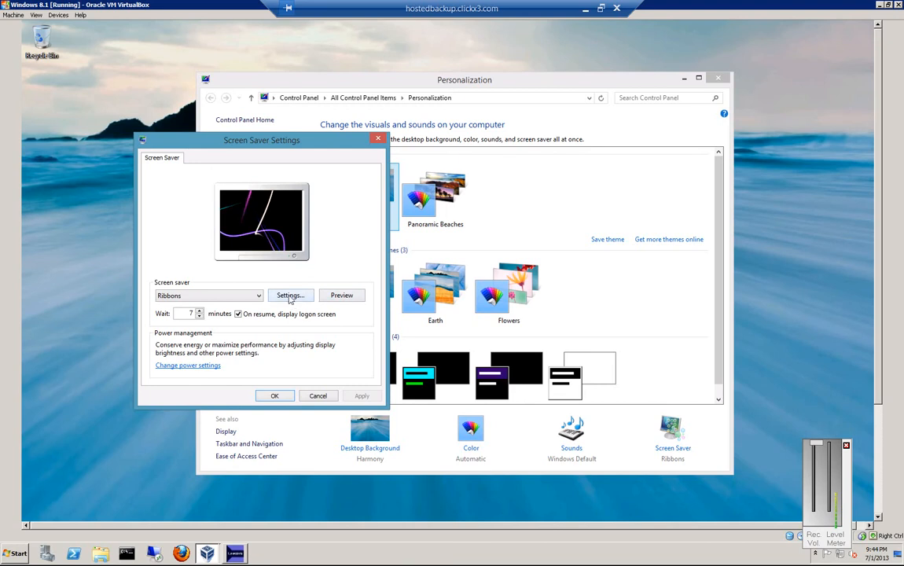
left_click(289, 296)
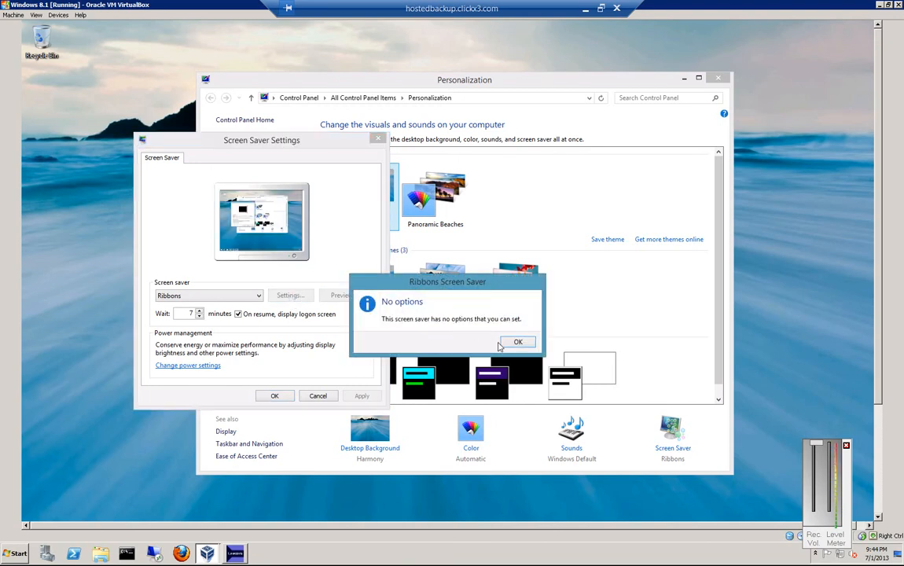
left_click(517, 341)
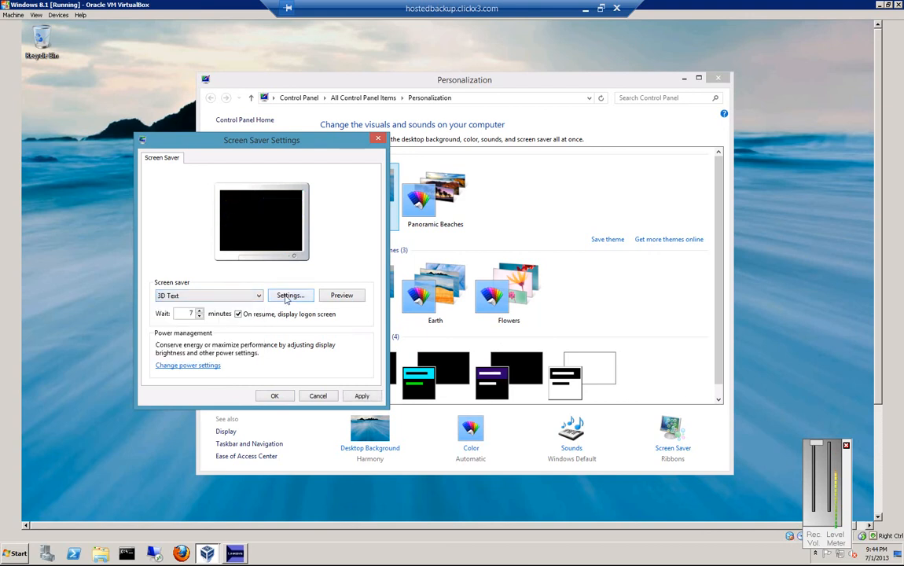
Set the 3D Text screen saver's custom text to 'This is a test'.
left_click(289, 295)
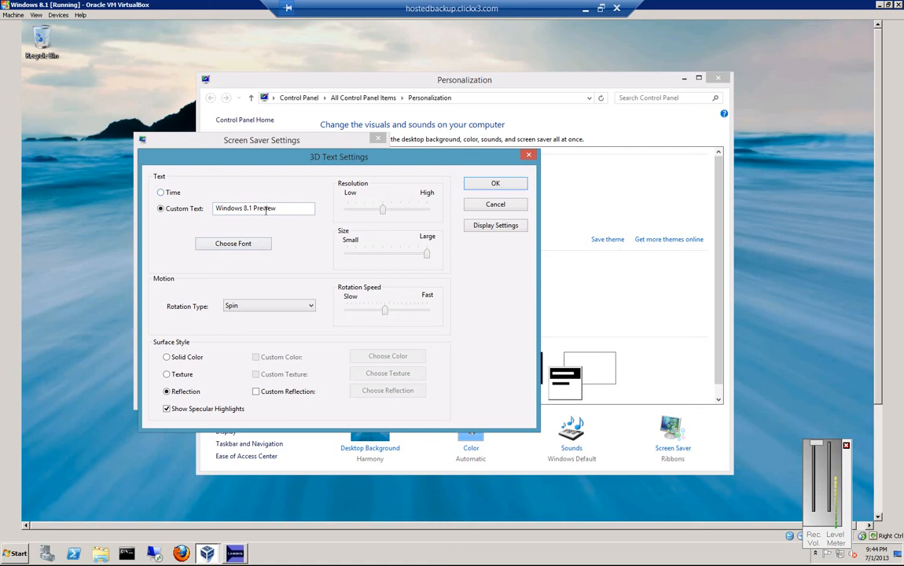
triple_click(264, 207)
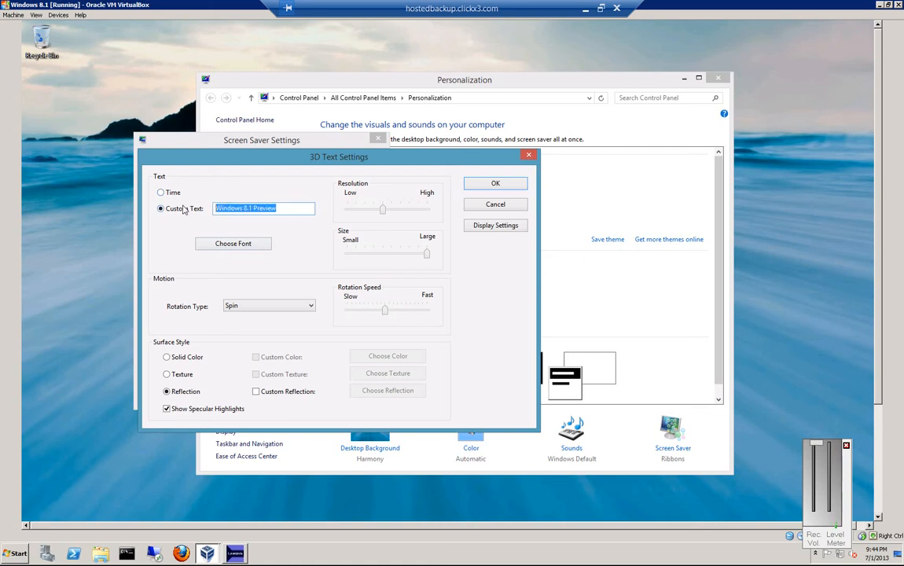
type("This is a t")
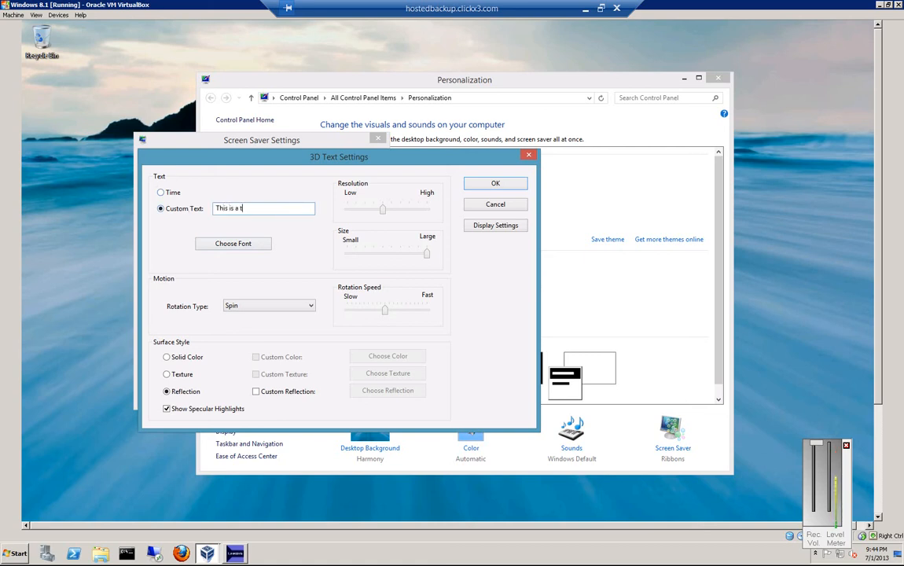
type("est")
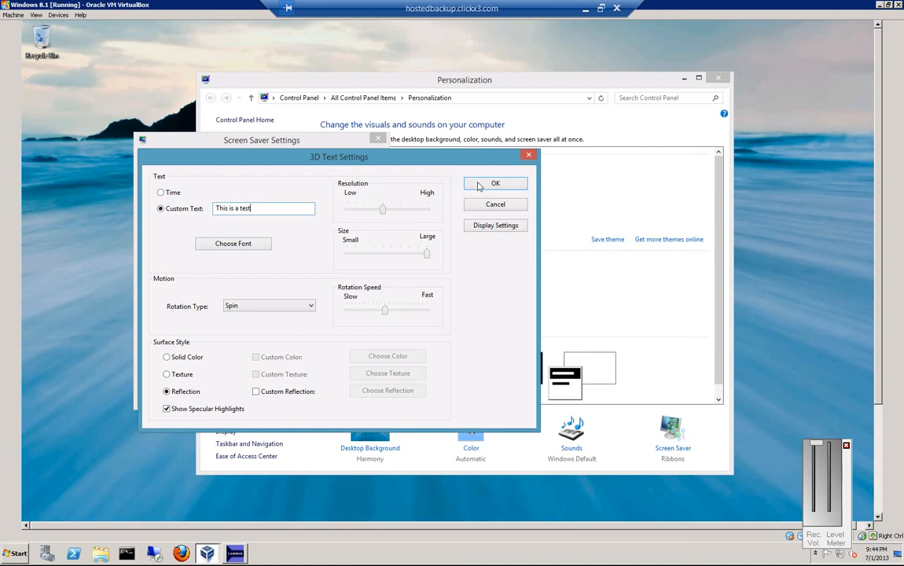
left_click(495, 182)
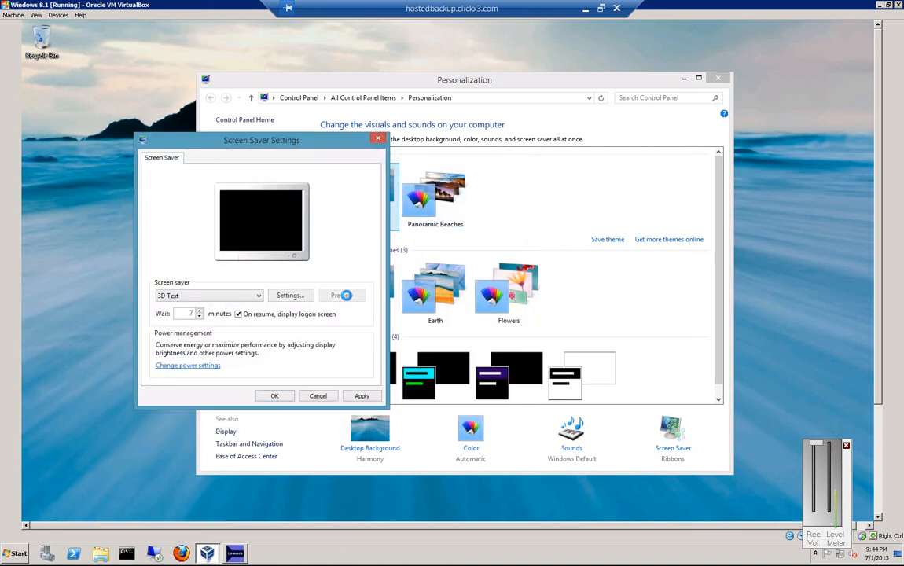
Preview the 3D Text screen saver showing 'This is a test'.
left_click(341, 295)
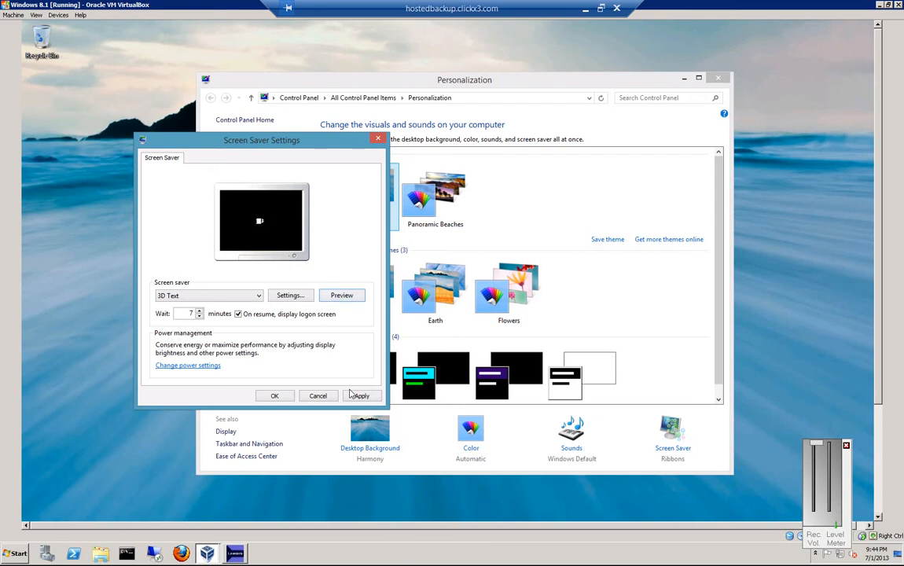